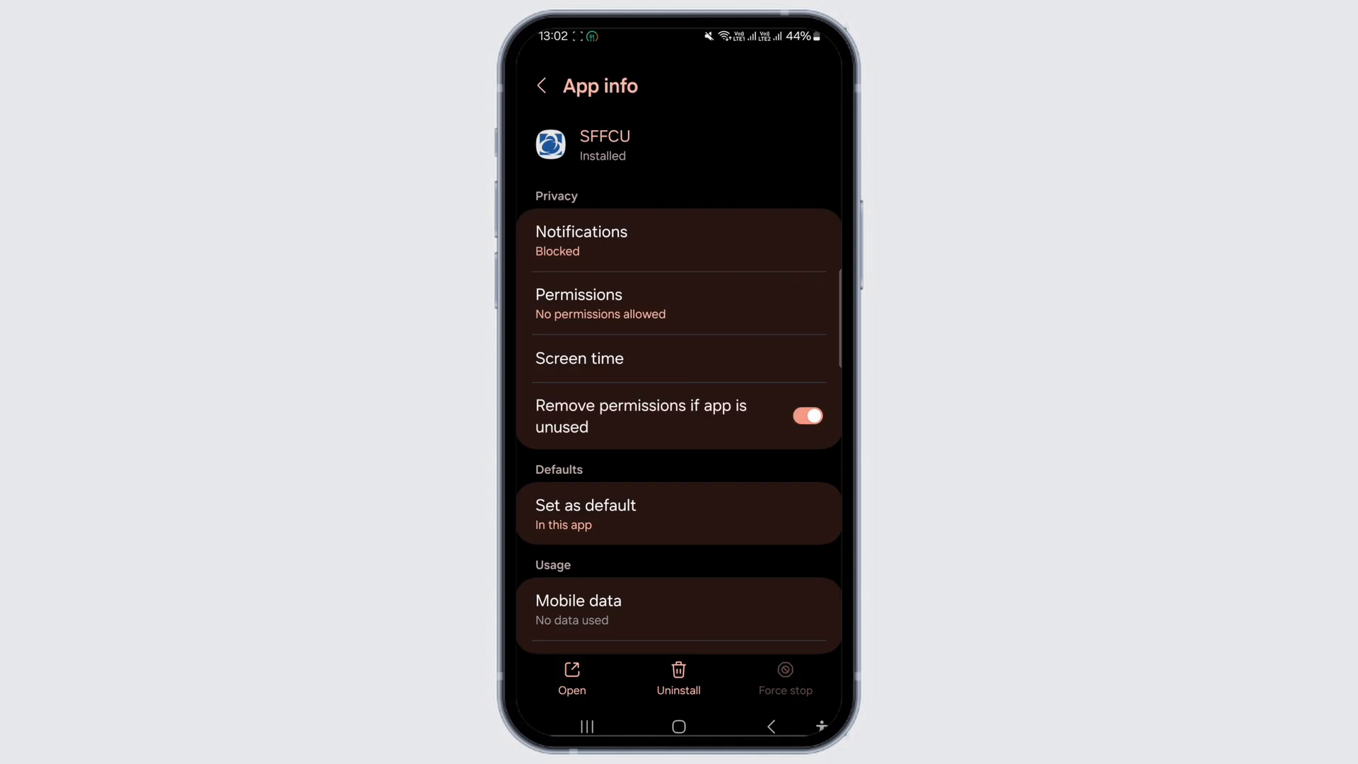
Rerun the 'state farm' search and open the State Farm Fed Credit Union store page
{"action": "scroll", "scroll_direction": "down", "scroll_amount": 3}
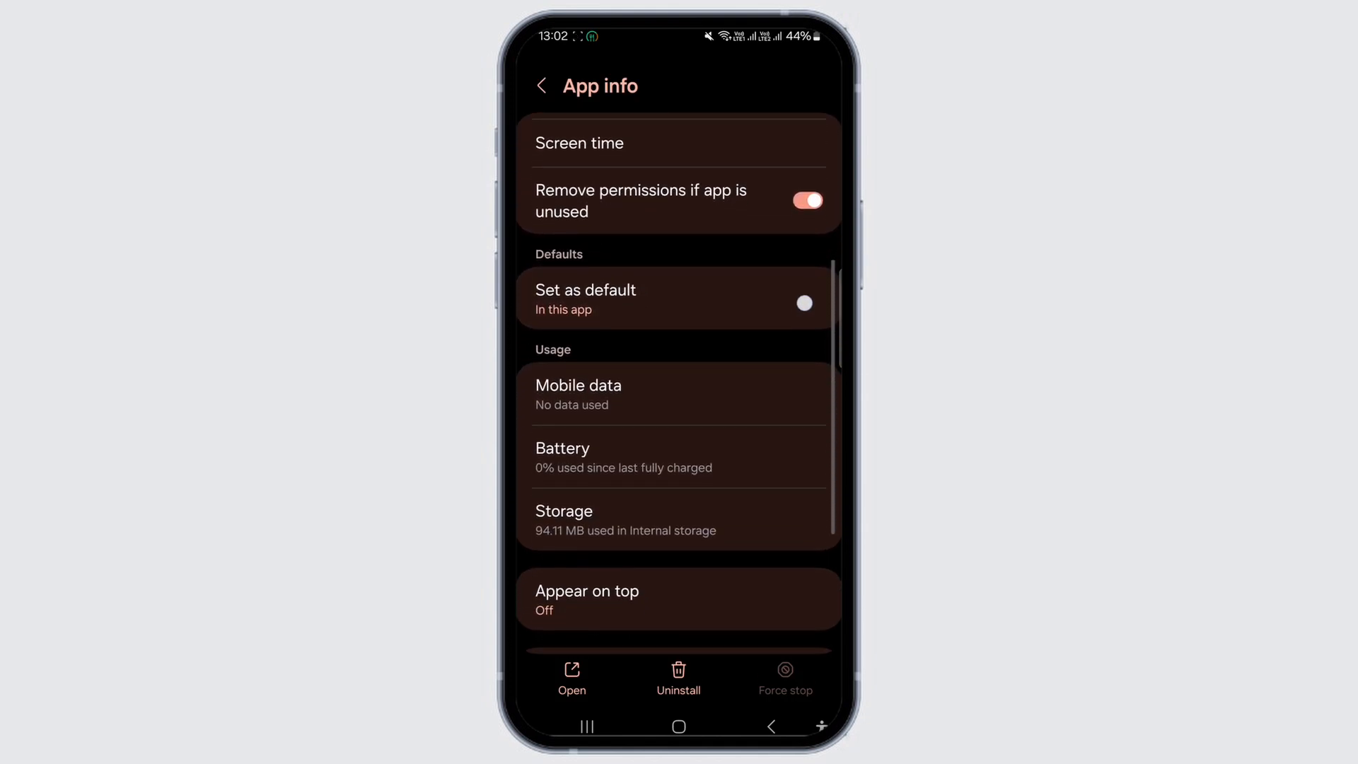
{"action": "scroll", "scroll_direction": "down", "scroll_amount": 3}
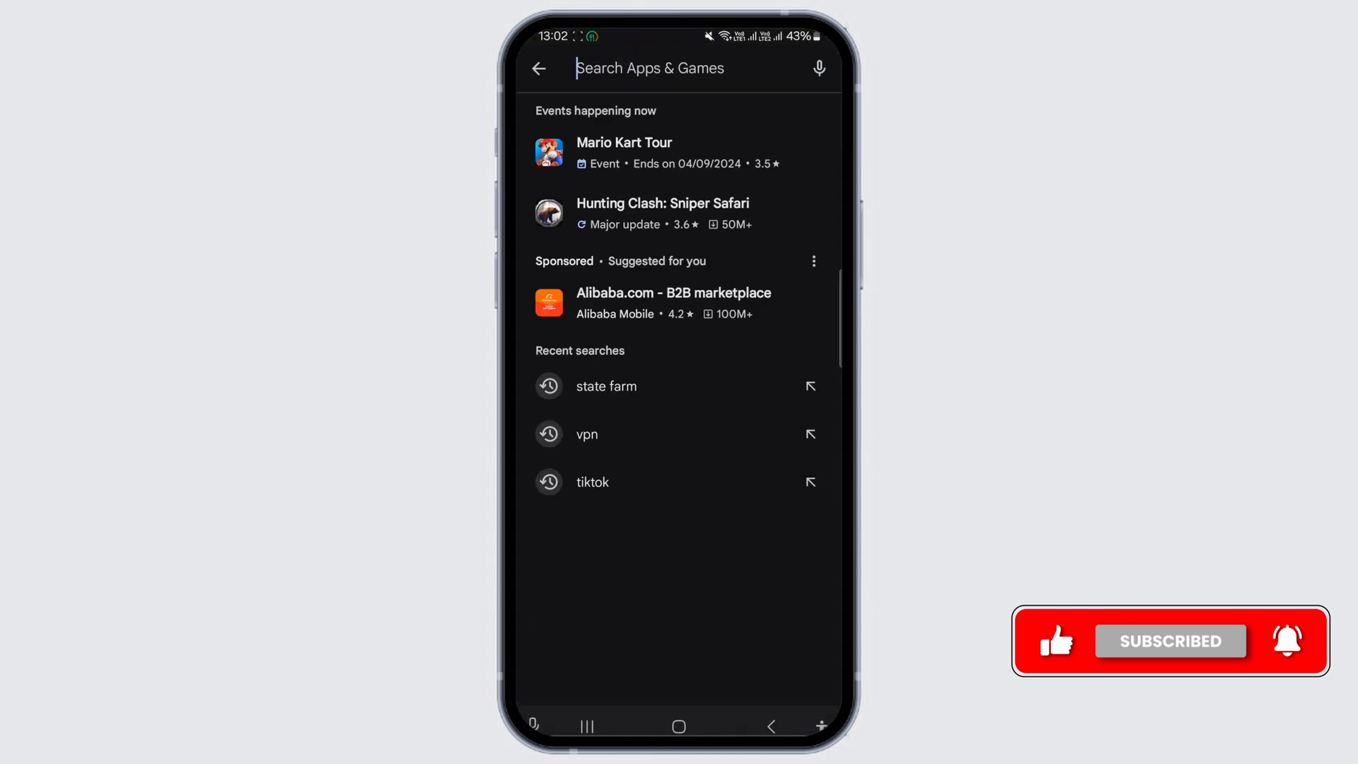
{"action": "left_click", "coordinate": [607, 387]}
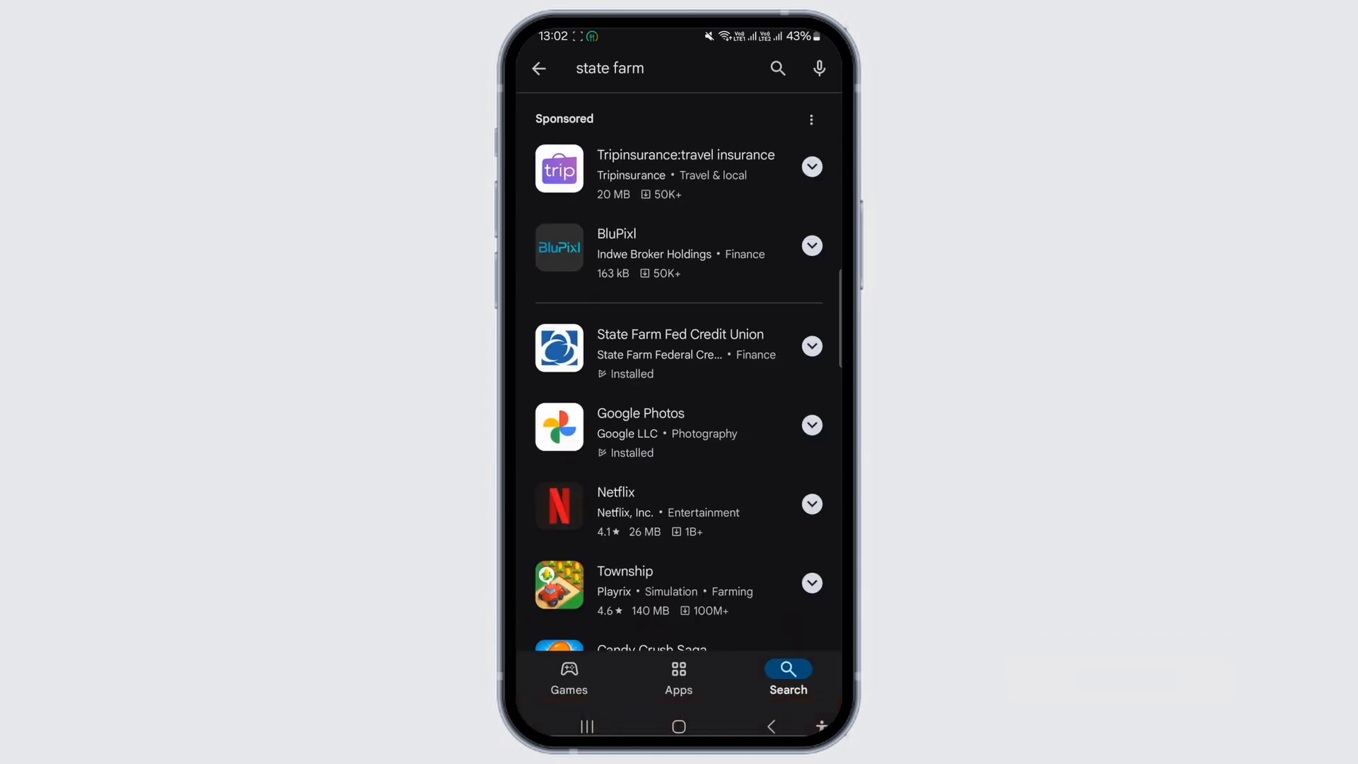
{"action": "left_click", "coordinate": [680, 352]}
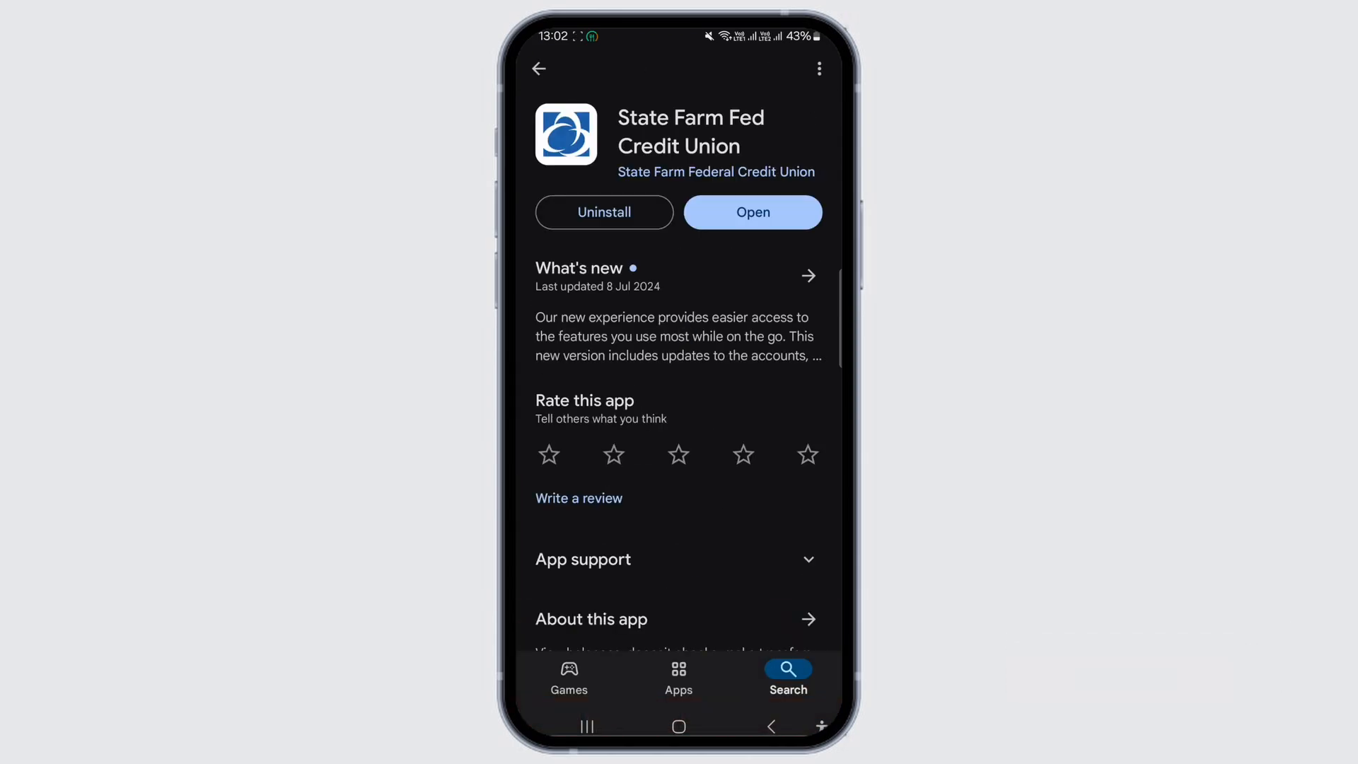